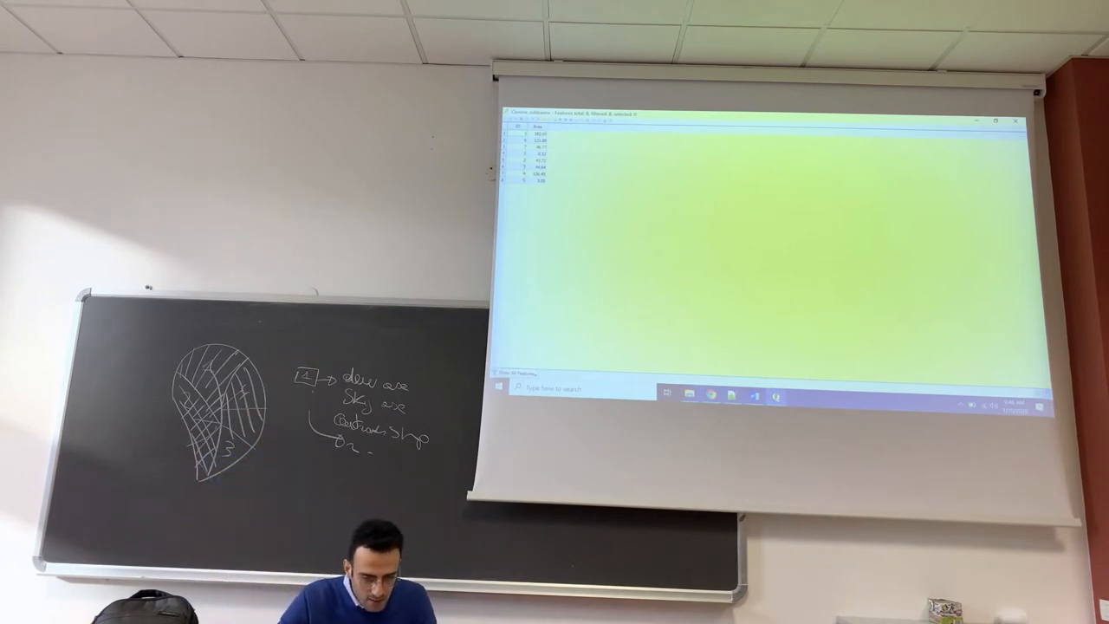
Step: Close the attribute table and return to the subbasin map canvas
right_click(538, 160)
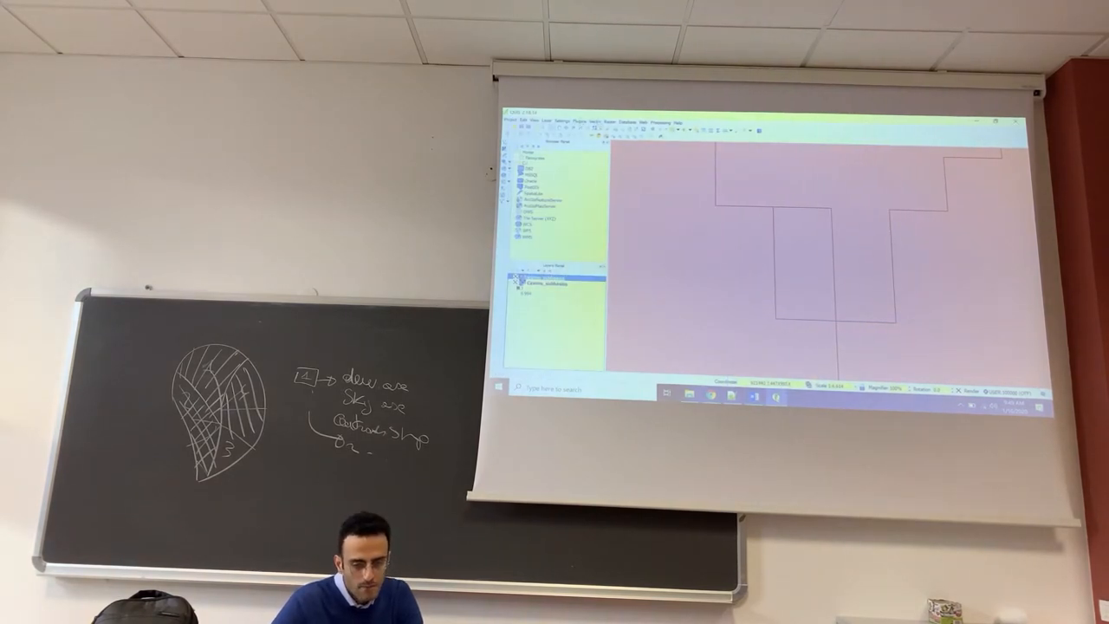
Step: Launch Eliminate sliver polygons from the Vector geoprocessing tools for the subbasin layer
left_click(608, 122)
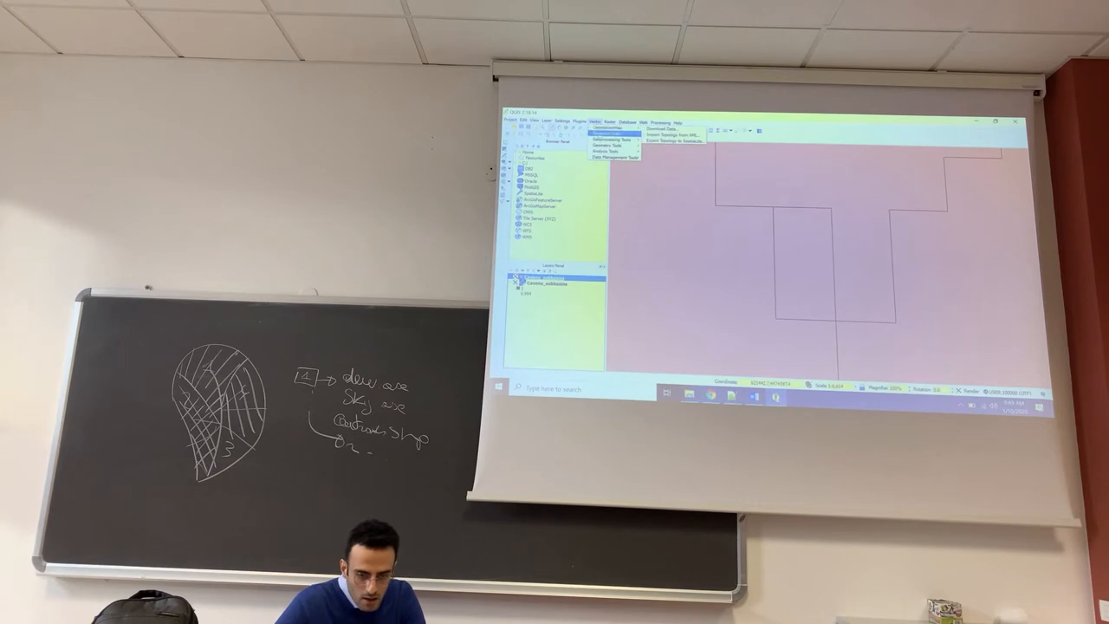
left_click(608, 146)
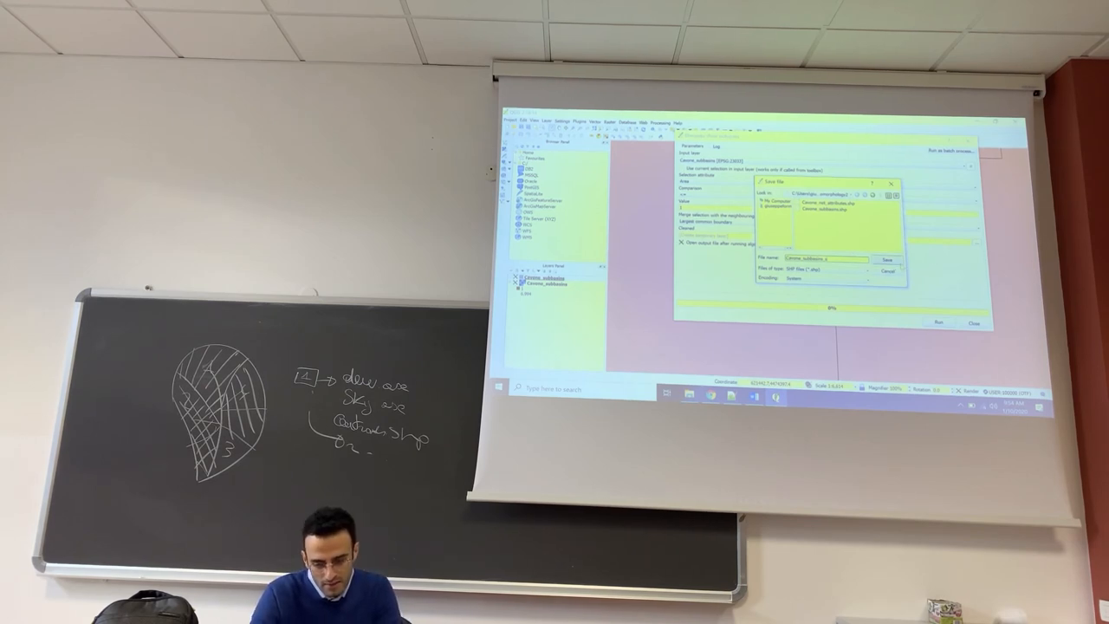
Step: Confirm the new output shapefile name and location in the Save dialog
left_click(887, 260)
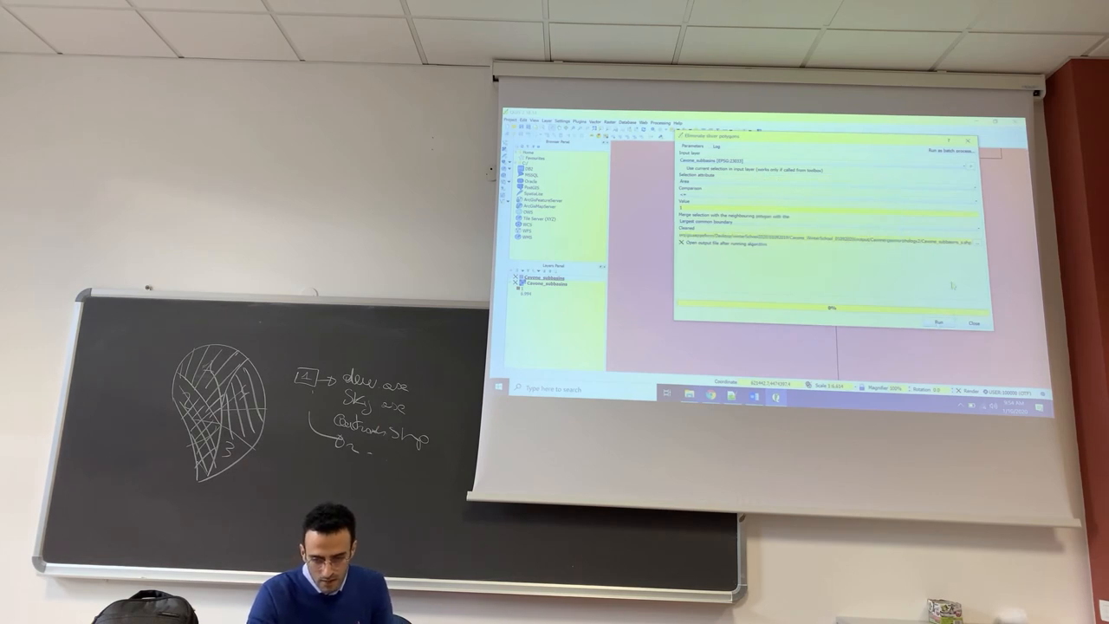